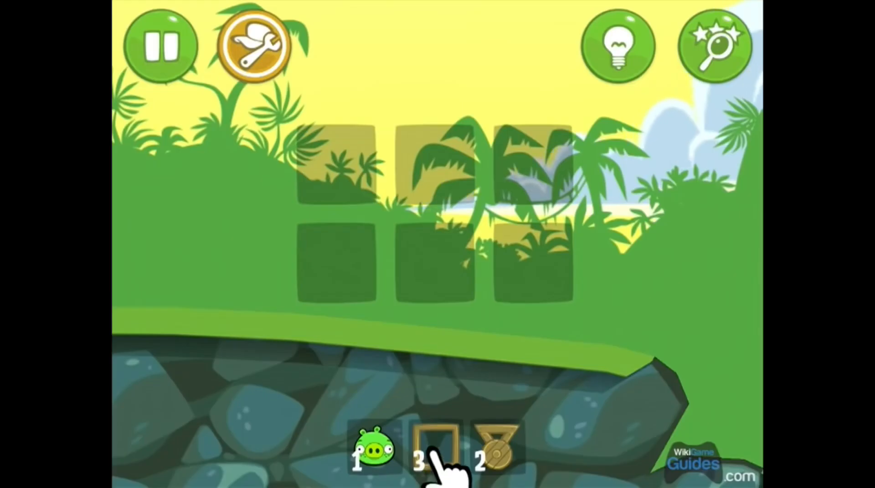
# - Drag a wooden frame from the parts bar into the grid's top-left cell
pyautogui.click(434, 452)
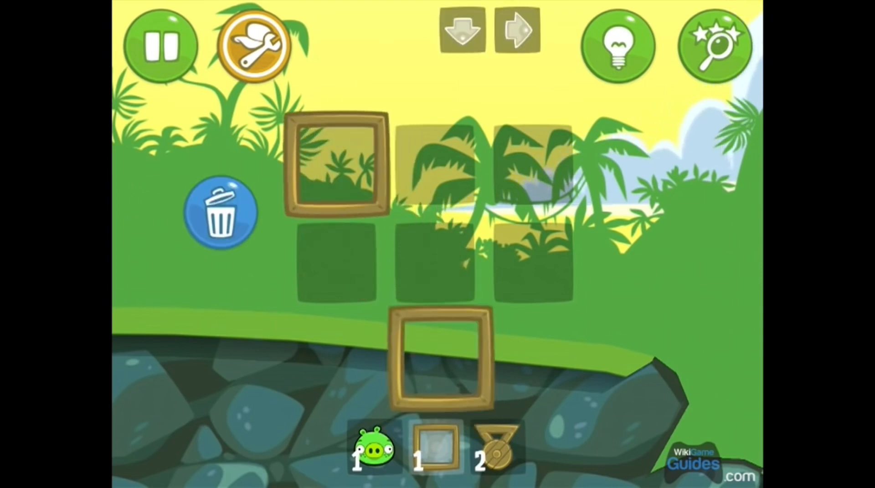